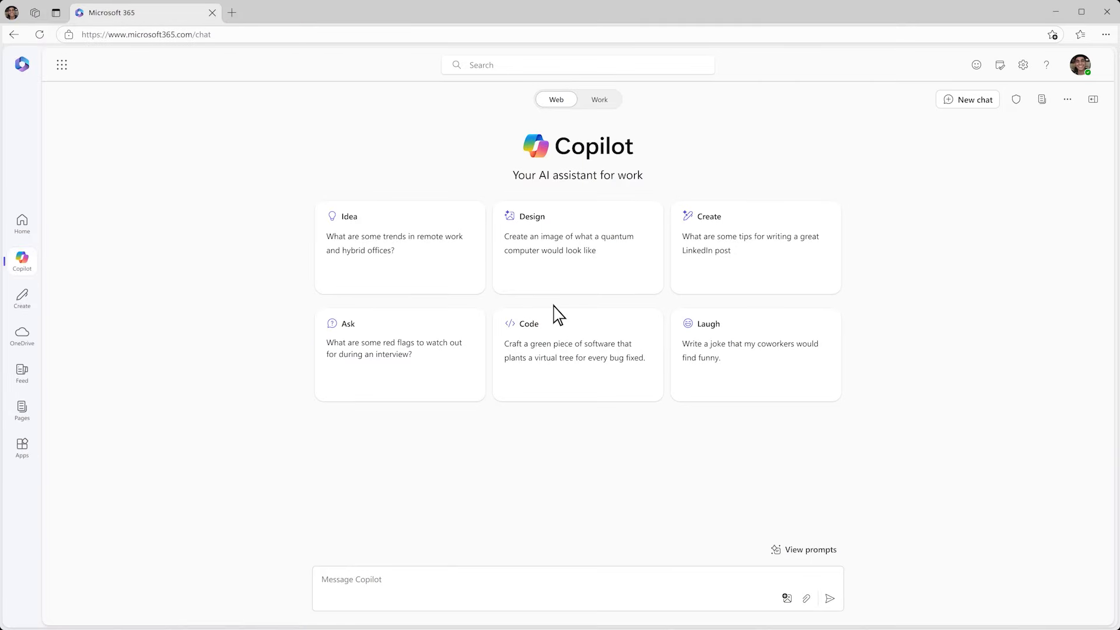
Step: Type a question asking for LAX's daily passengers, parking spaces and EV chargers, unsent
click(557, 589)
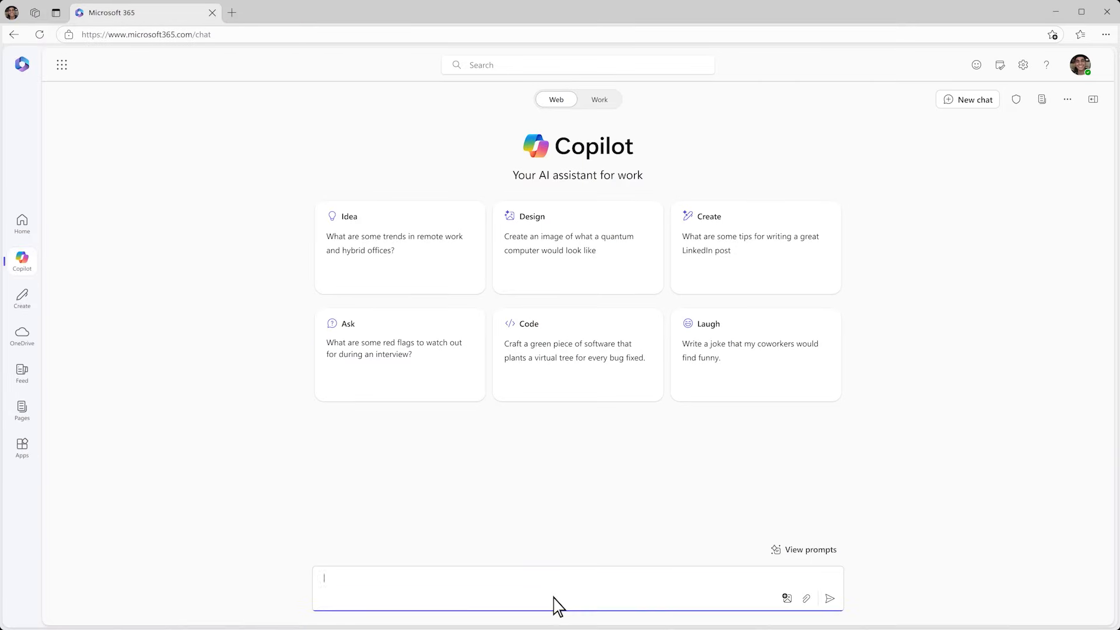
text(I need some data on LAX Airport to assess the EV charging opportunity. How many passengers fly in and out daily, H)
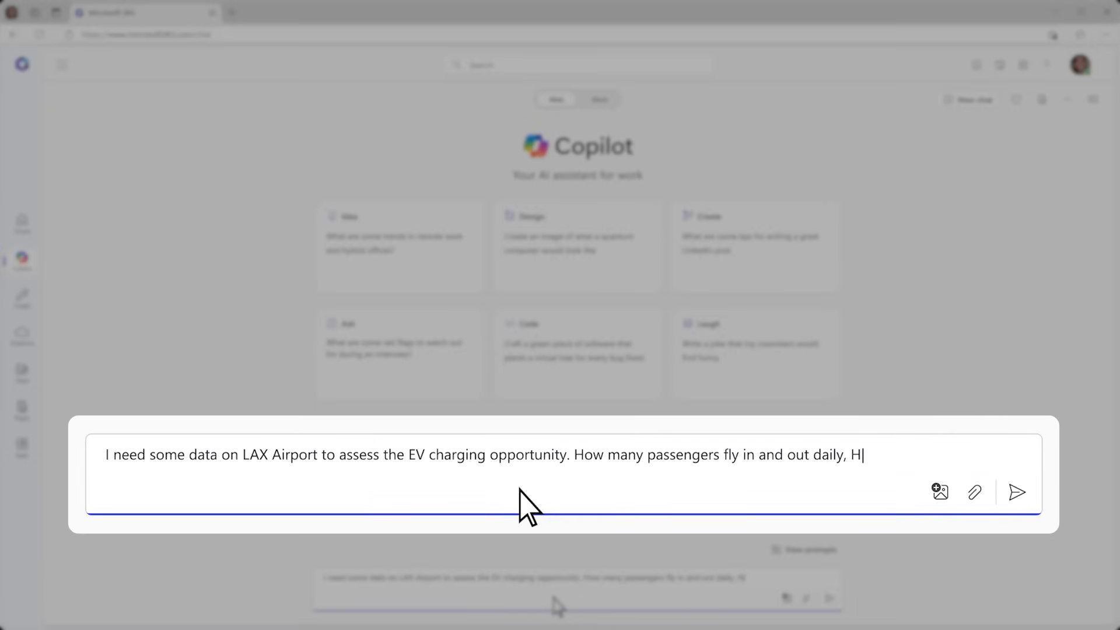
text(ow many parking spaces do they have, an)
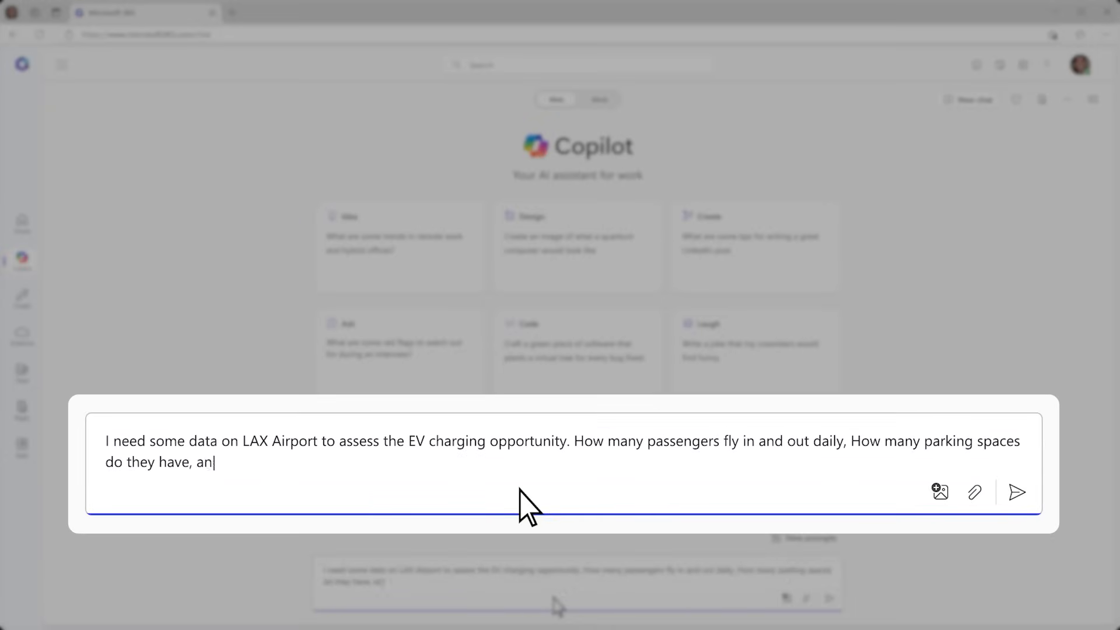
text(d how many EV chargers are there?)
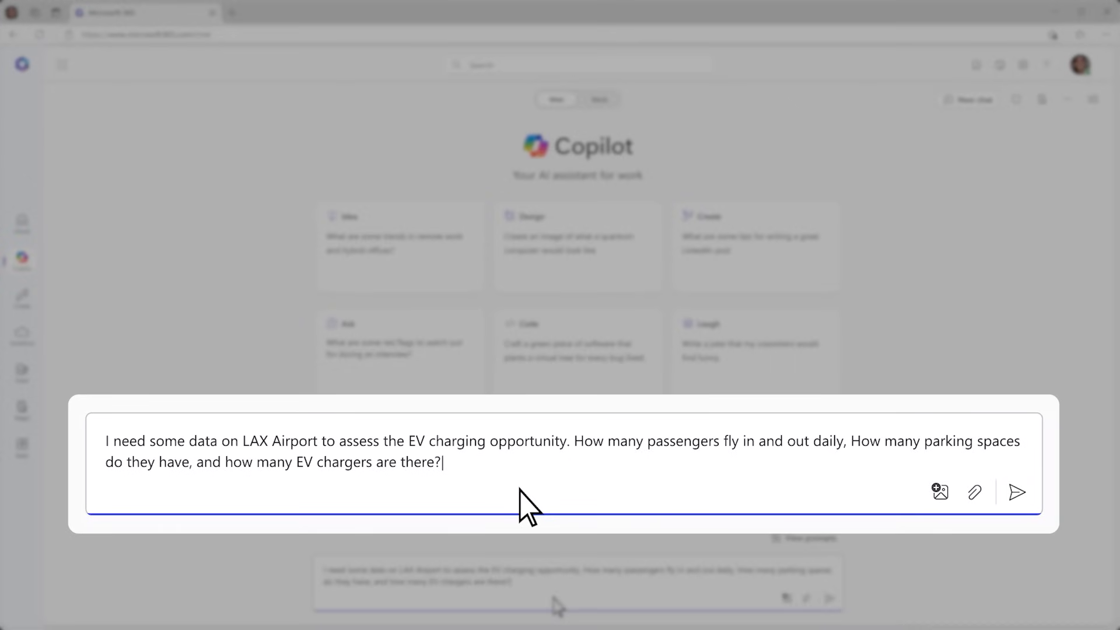
mouse_move(1018, 493)
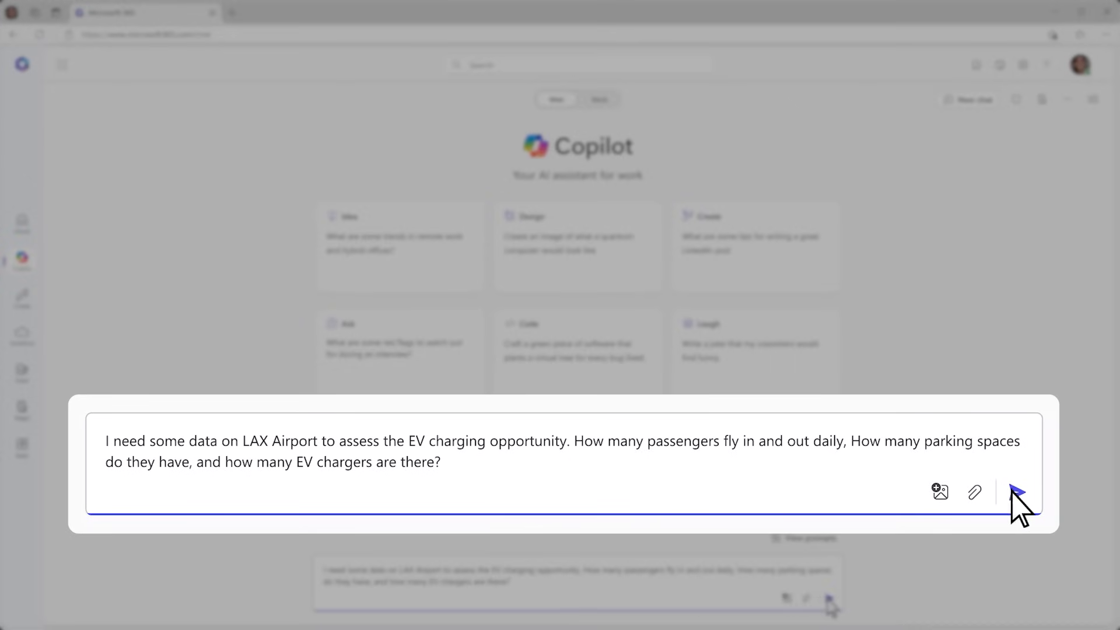
Step: Send the LAX data question and move Copilot's answer into an 'EV charging opportunity' Page
click(1017, 492)
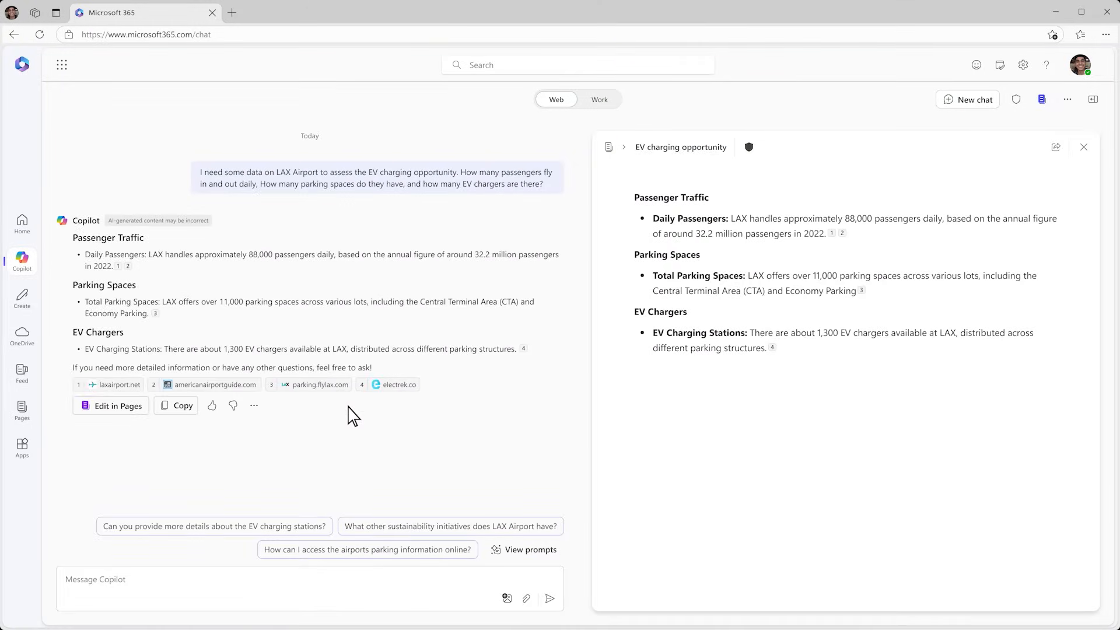
click(1056, 147)
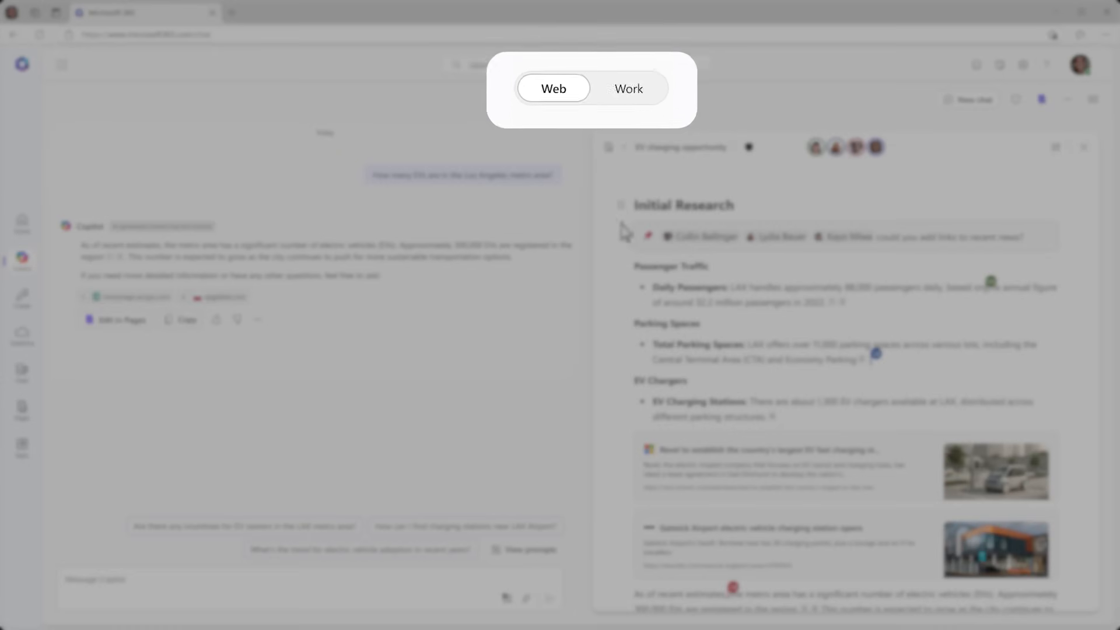
Step: In Work mode, request a milestones table with workback schedule and owners from SoutheastRegion-Pitch.doc
click(600, 99)
text(Create a table with the key project milestones from SoutheastRegion-Pitch.doc, and in)
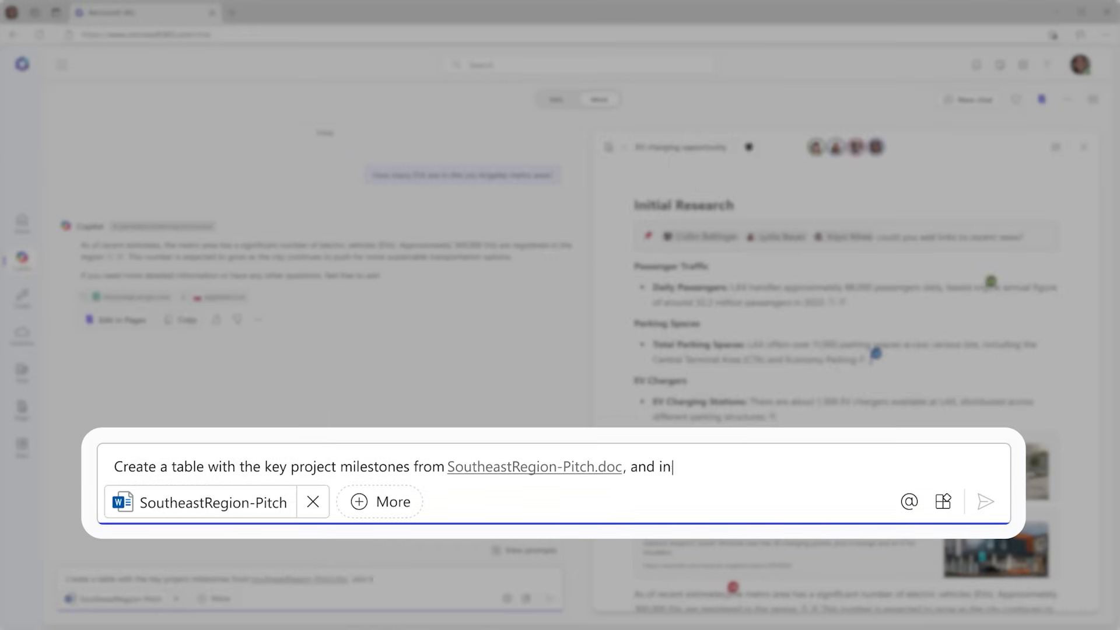
text(clude a column for workback schedule using the lead times from that project,)
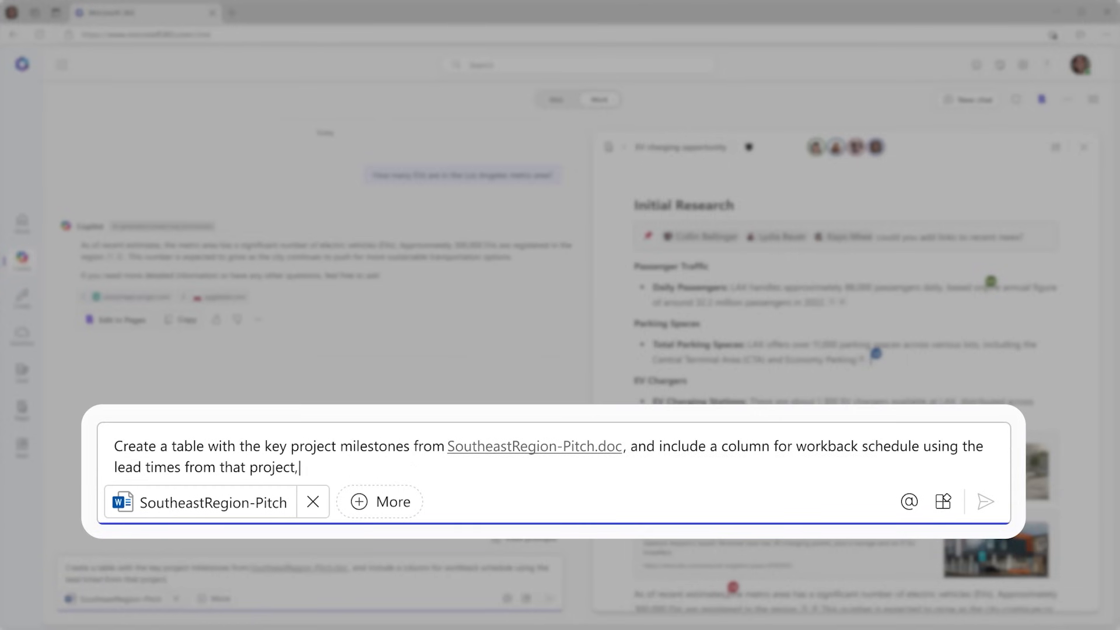
click(986, 501)
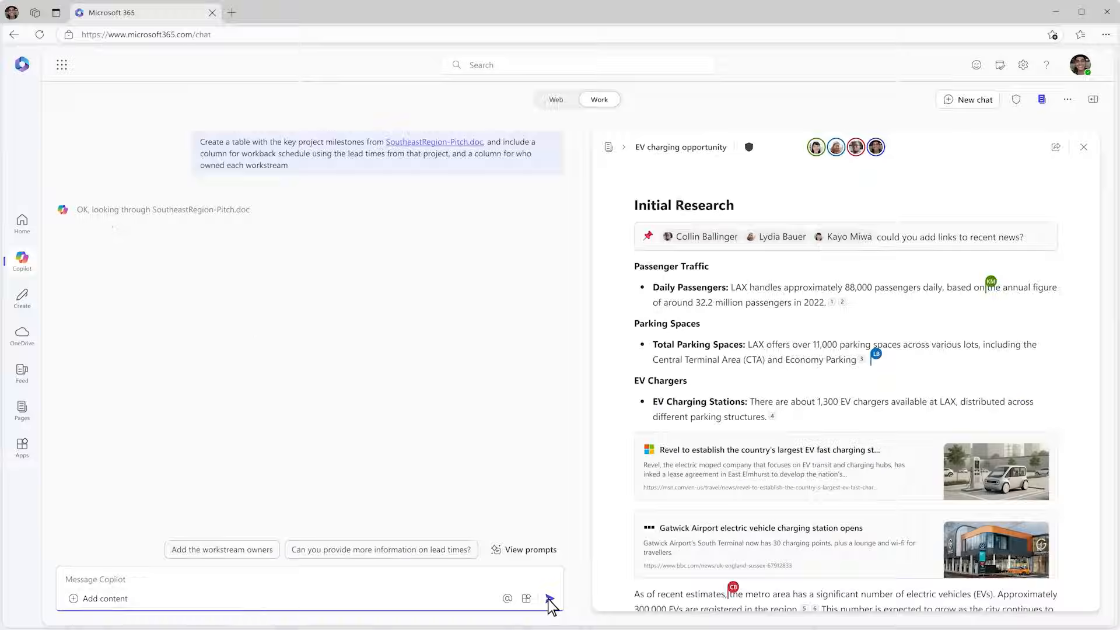
Step: Place the milestones table on the Page as 'Project Plan' and review it
click(550, 599)
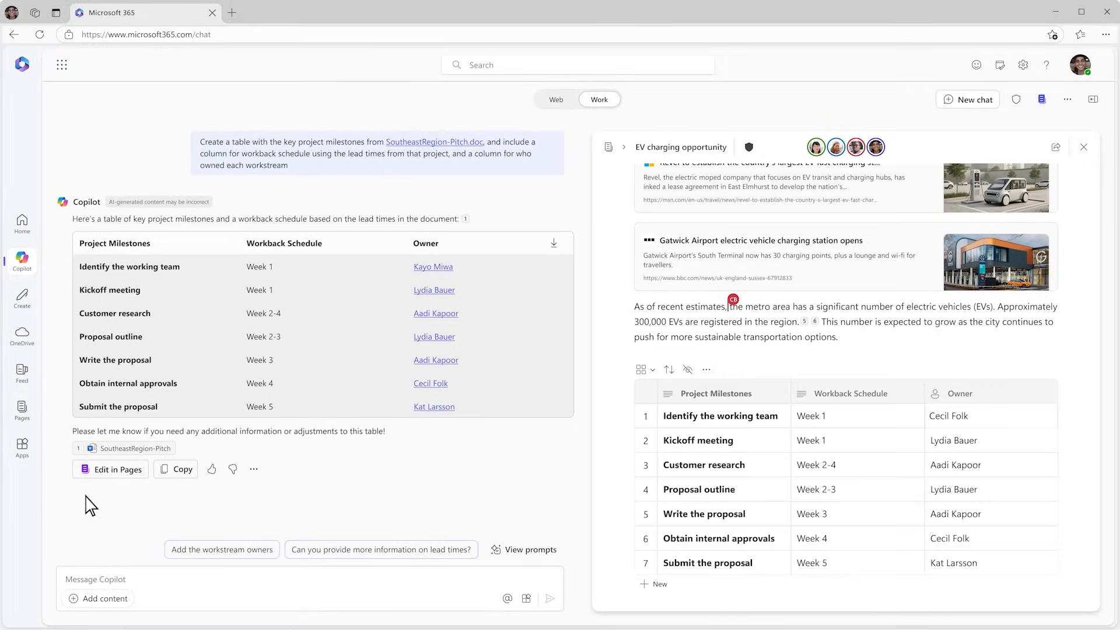
mouse_move(377, 436)
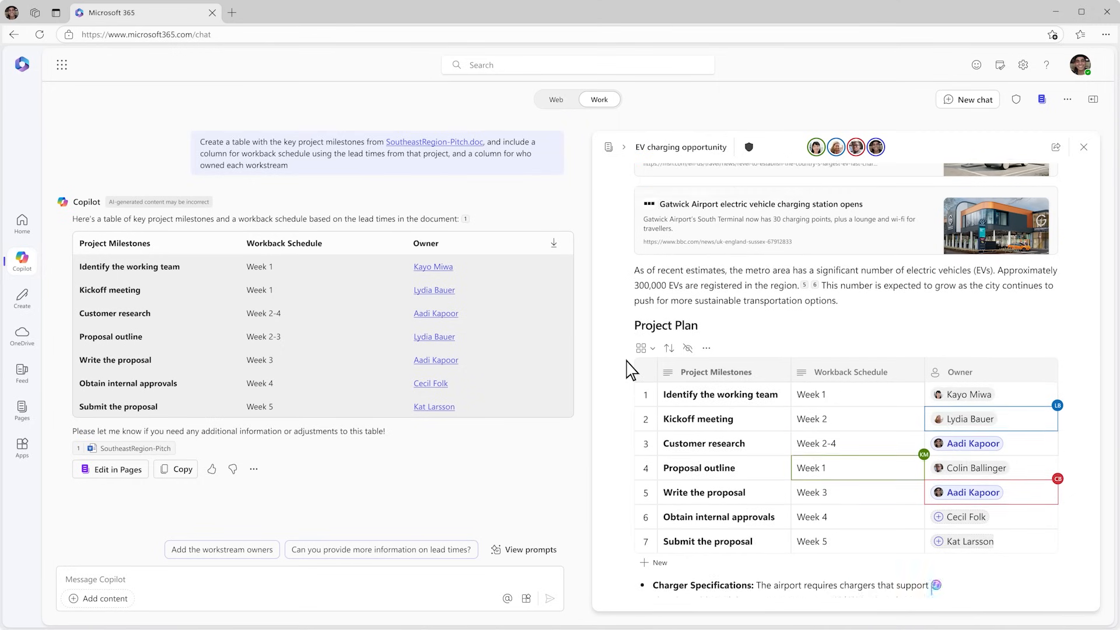
scroll(down, 3)
text(Create a proposal outline)
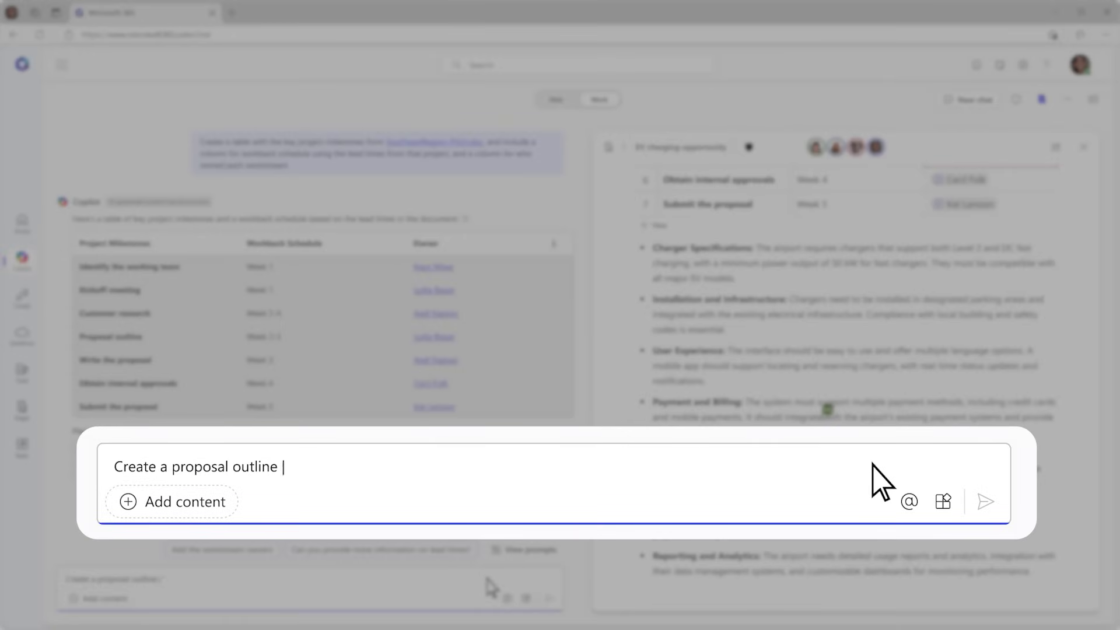
Step: Request a proposal outline table modelled on the won EV Voltz opportunity, with descriptions and resource links
text(as a table for a sales opportunity using the same structure as the opportunity we won /)
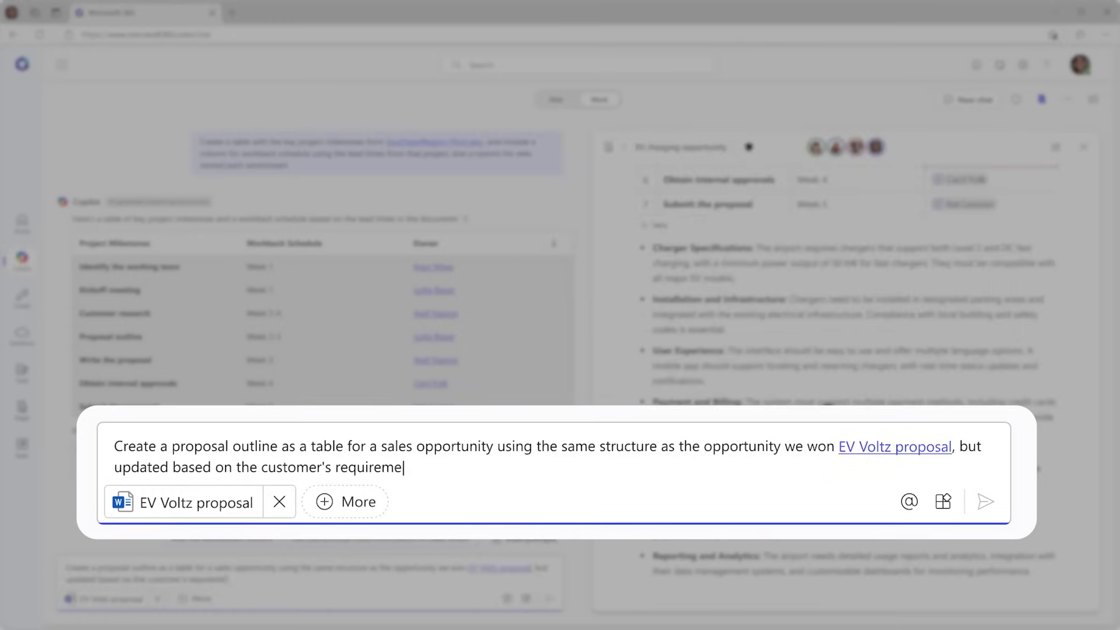
text(nts from the page. Include a description and links to relevant resources for e)
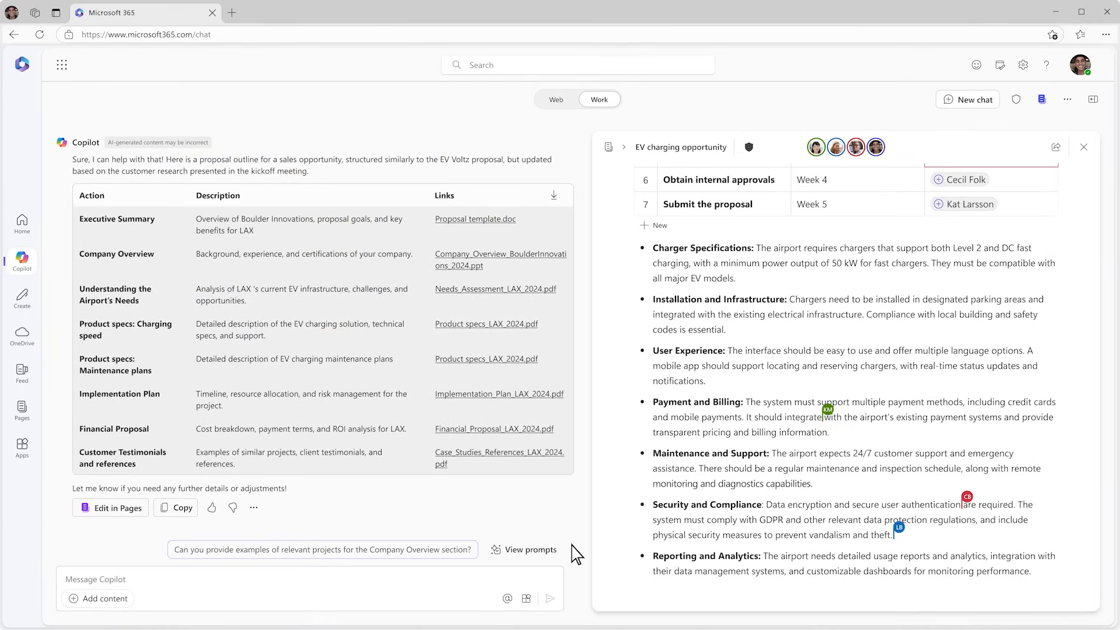
Step: Add the proposal outline table to the Page and view the full 'LAX New Business Opportunity' Page
click(110, 508)
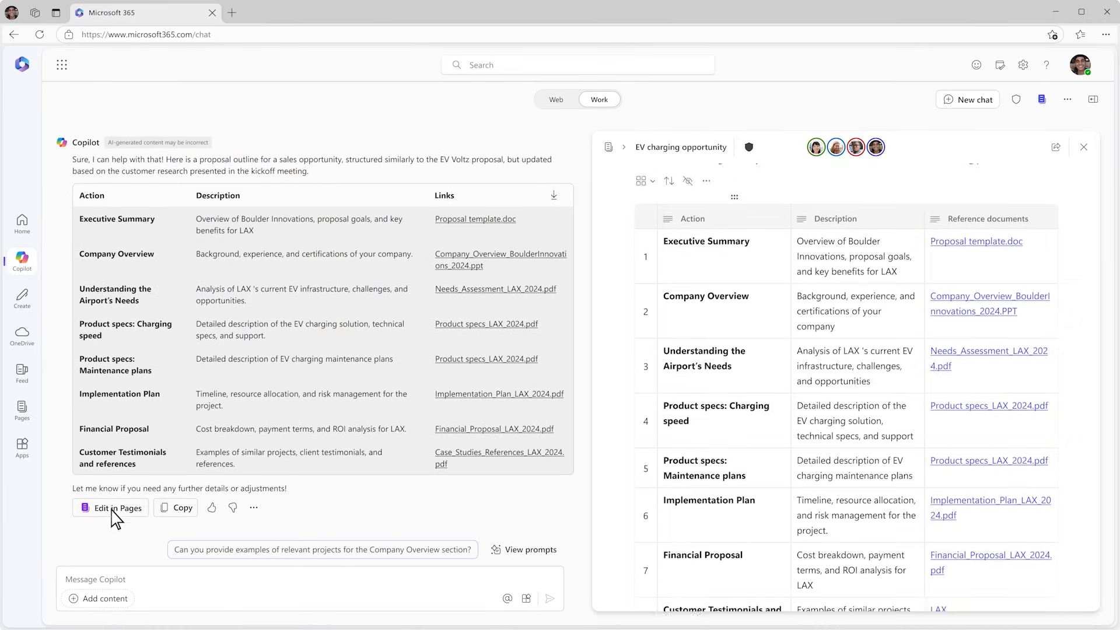
click(109, 509)
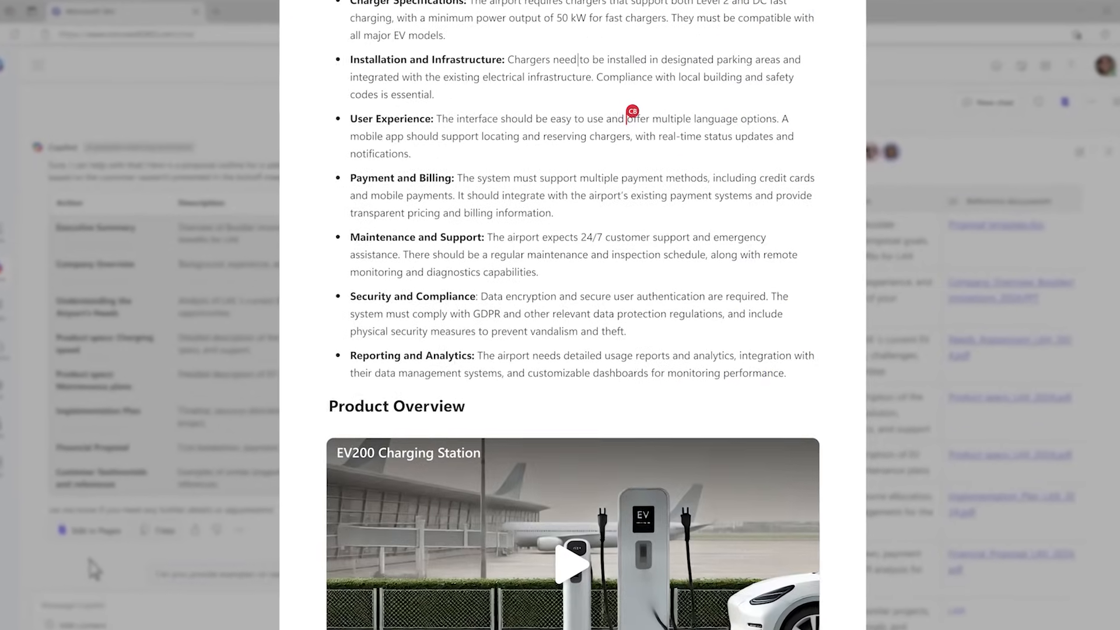
scroll(up, 3)
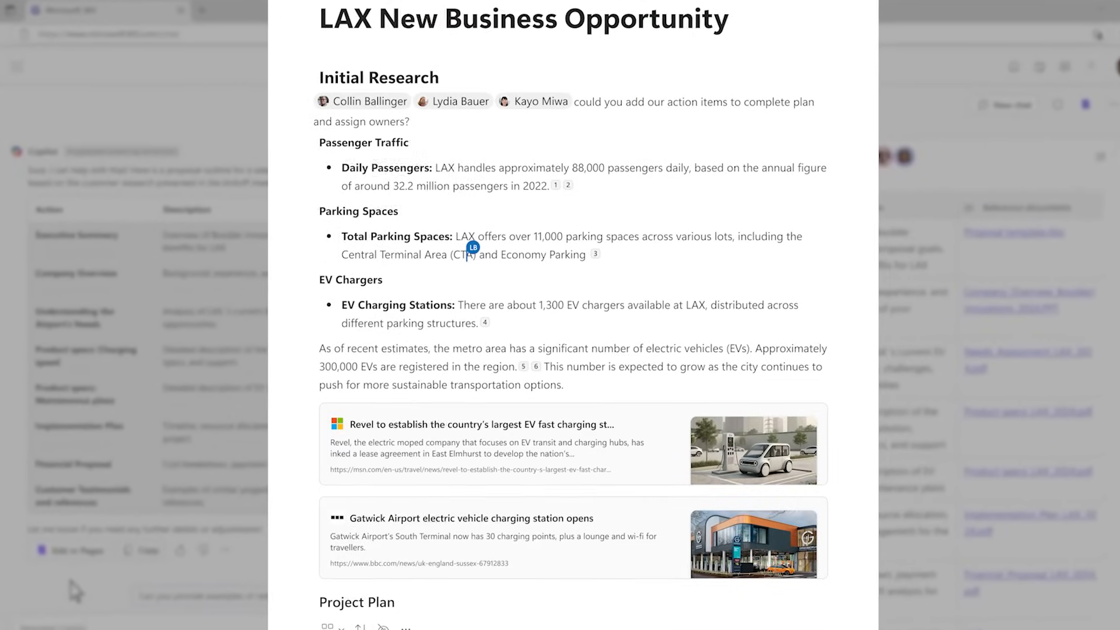